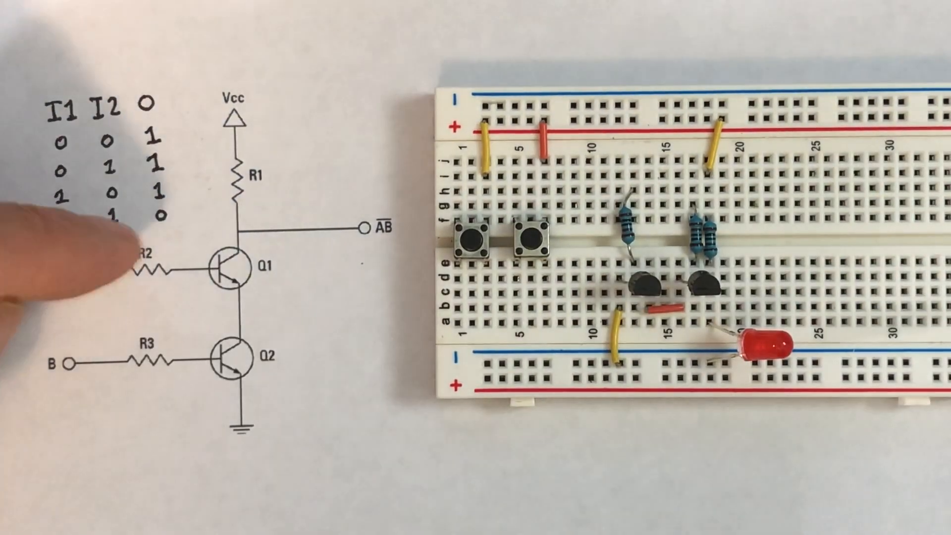
mouse_move(200, 260)
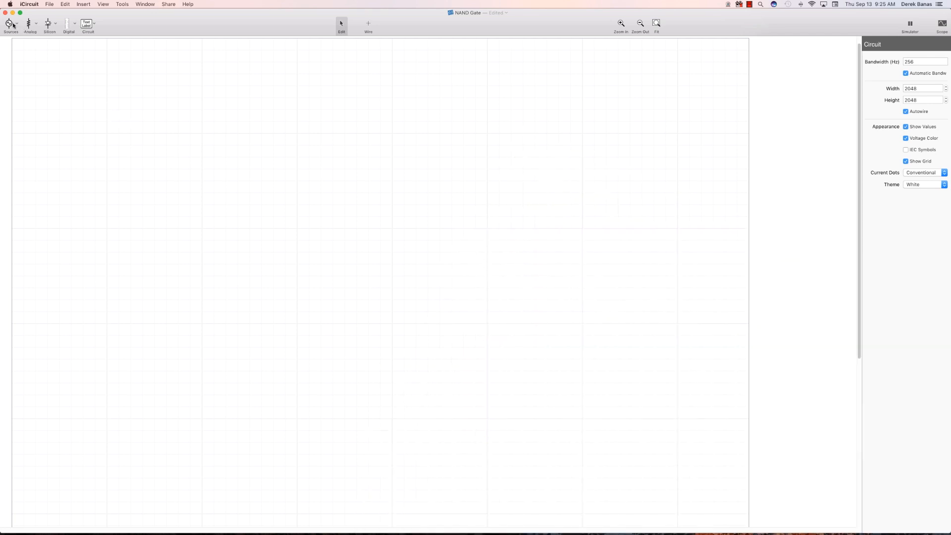
- Place a 5V DC source from the Sources list onto the schematic
click(10, 24)
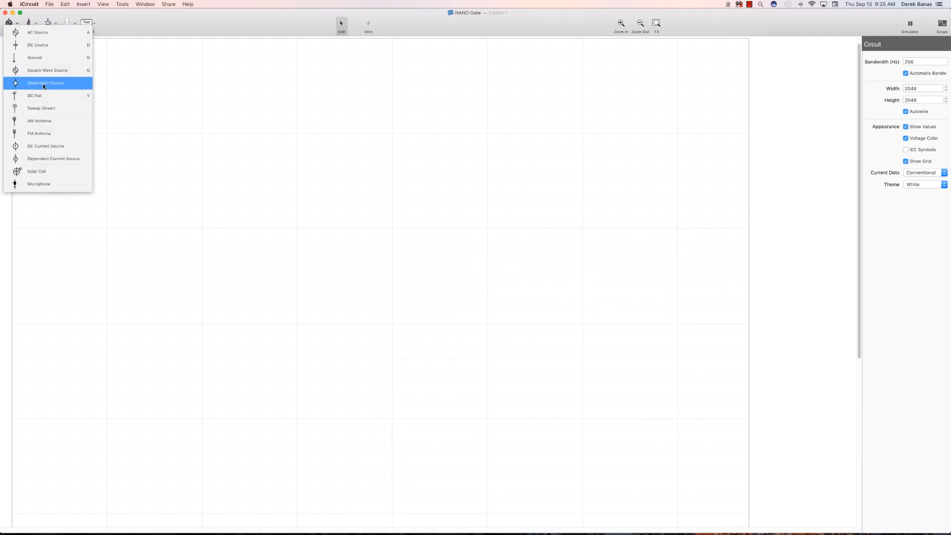
mouse_move(40, 45)
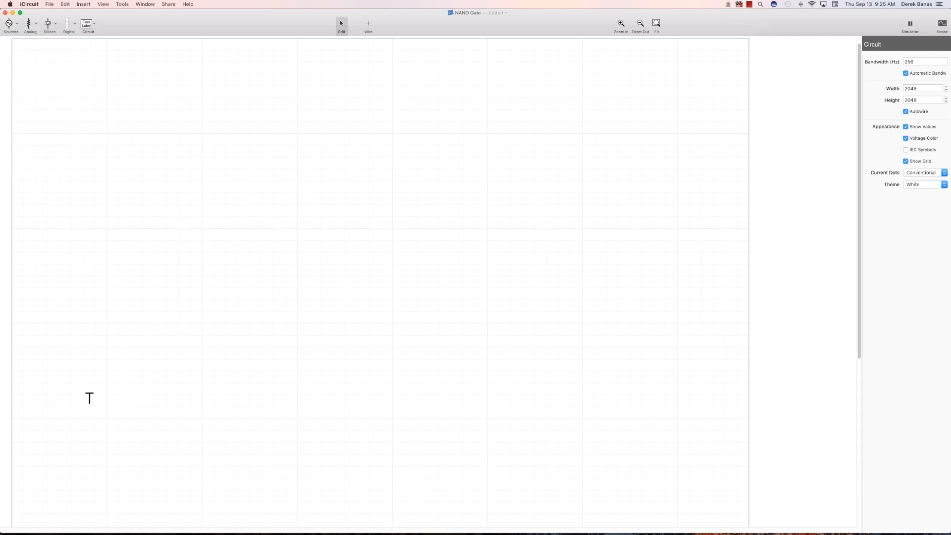
click(83, 382)
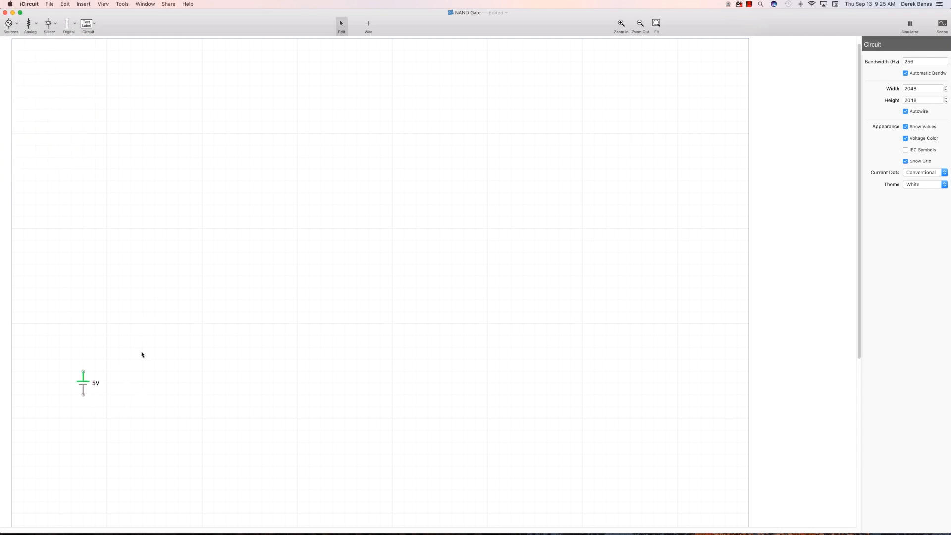
mouse_move(37, 28)
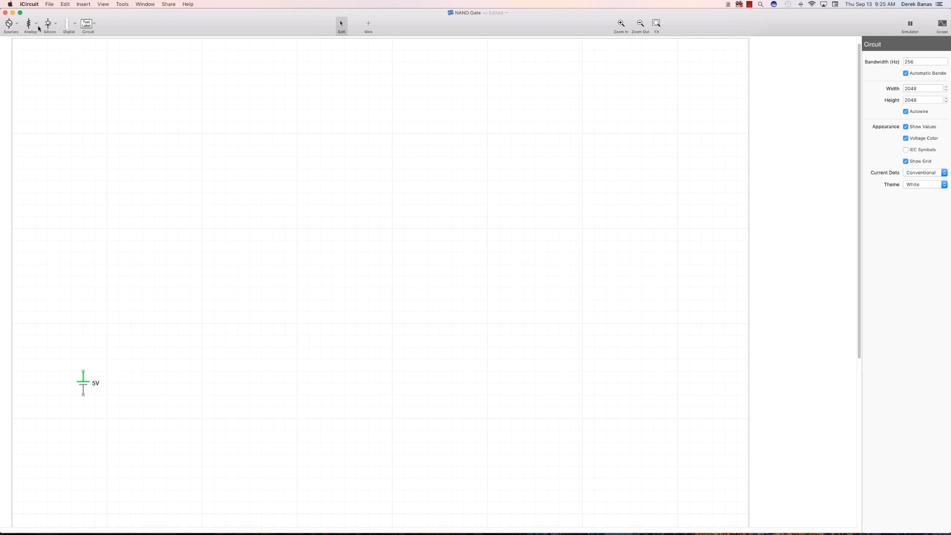
- Add two SPST switches, positioning the second above the first
click(29, 24)
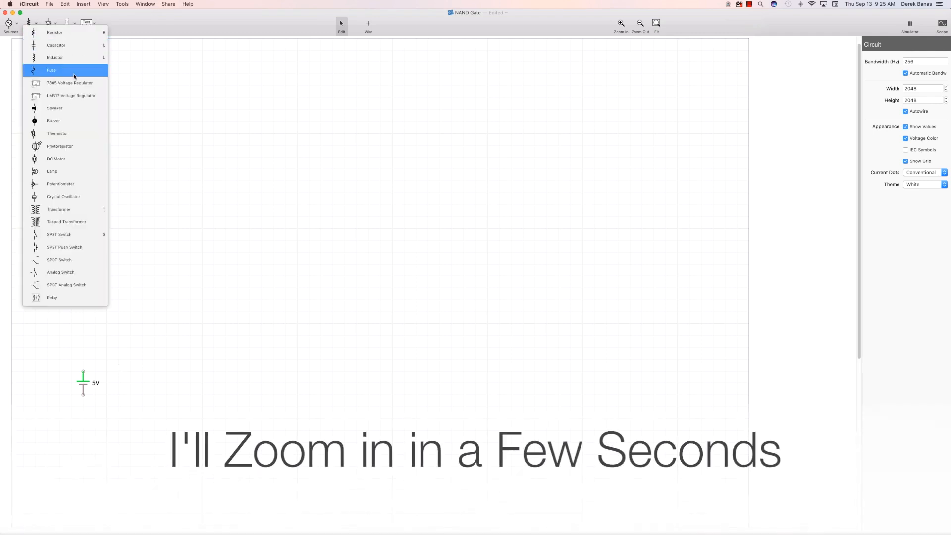
mouse_move(68, 236)
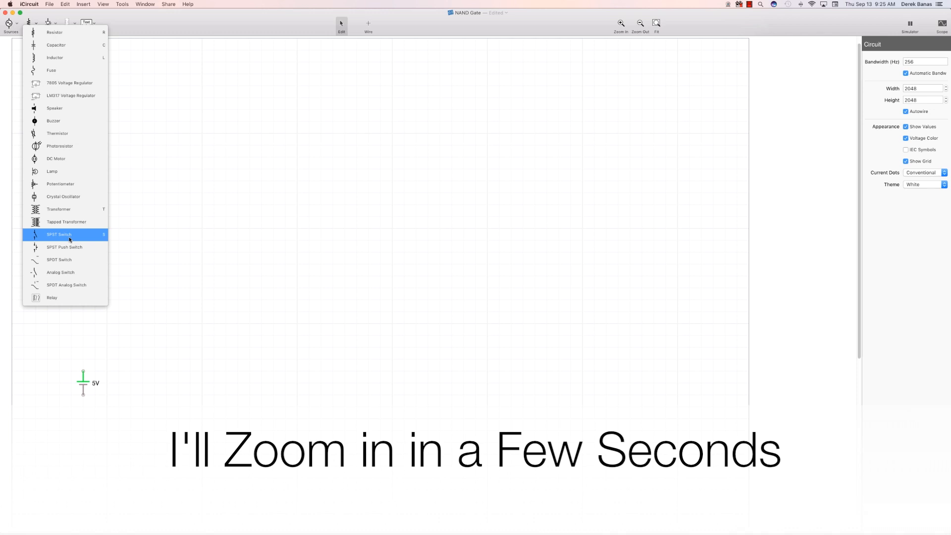
click(59, 234)
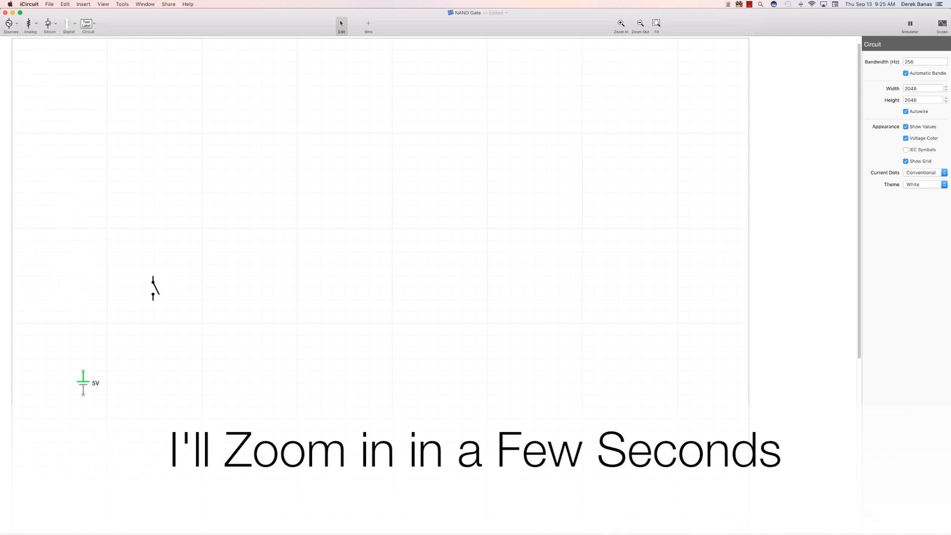
click(154, 310)
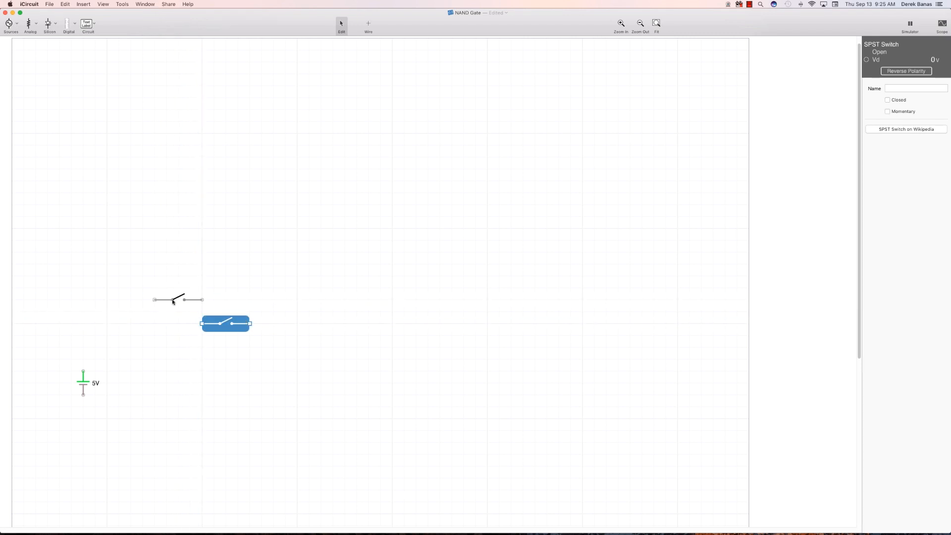
drag(224, 323, 177, 240)
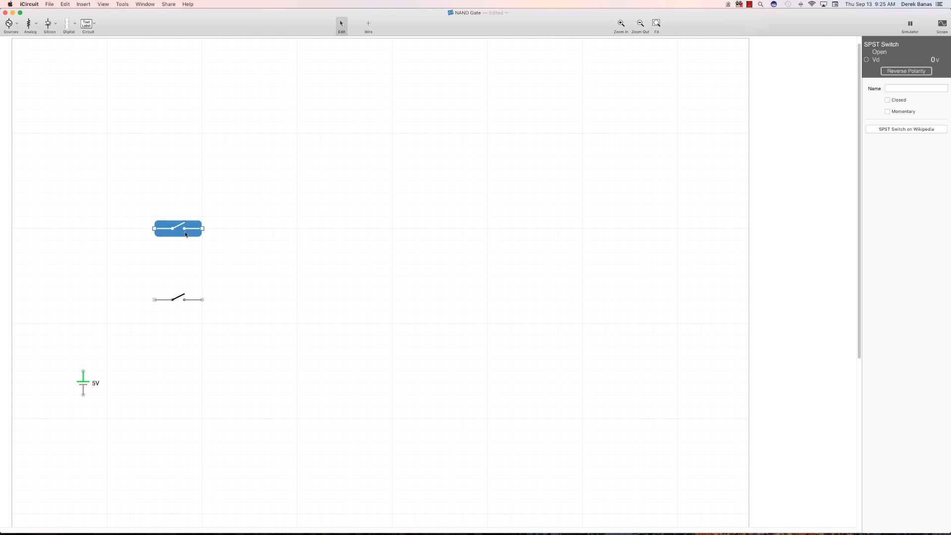
mouse_move(164, 123)
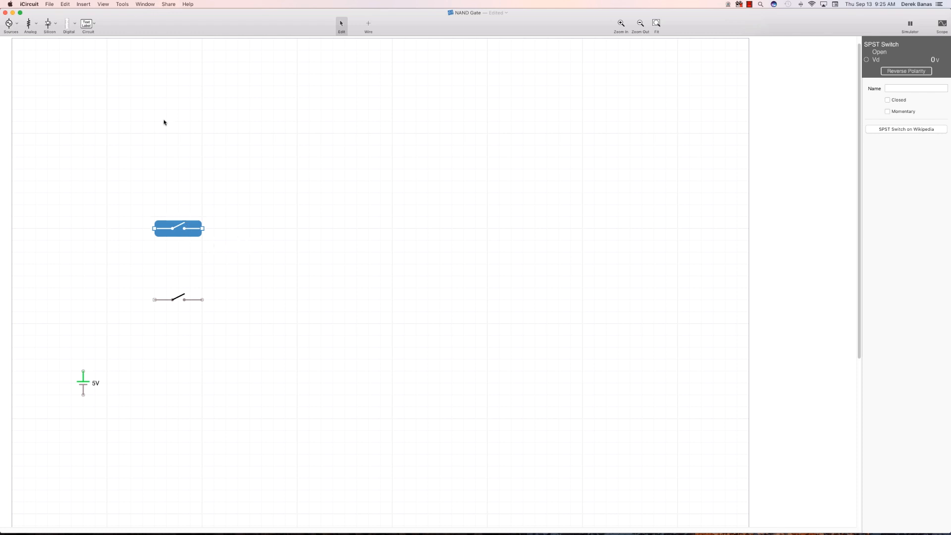
- Place a 1k resistor beside the upper switch
click(31, 24)
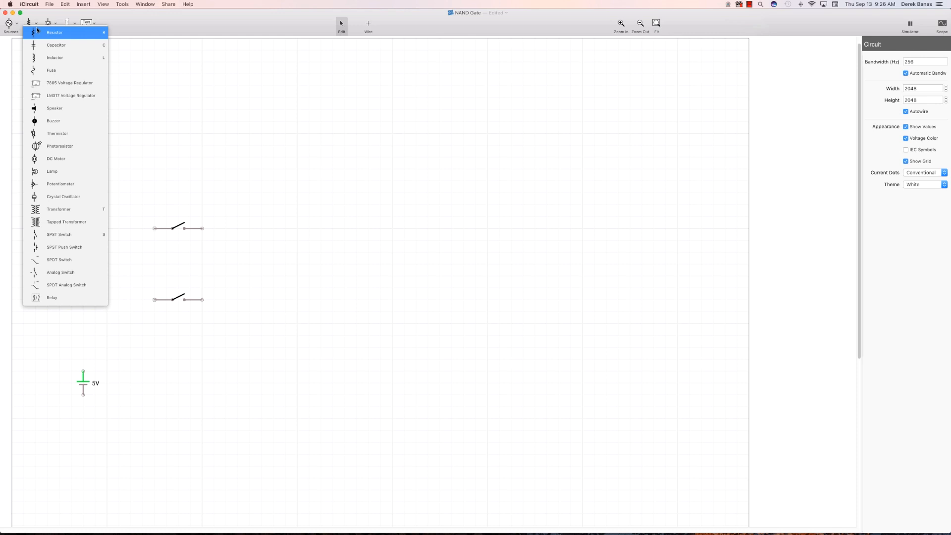
click(54, 32)
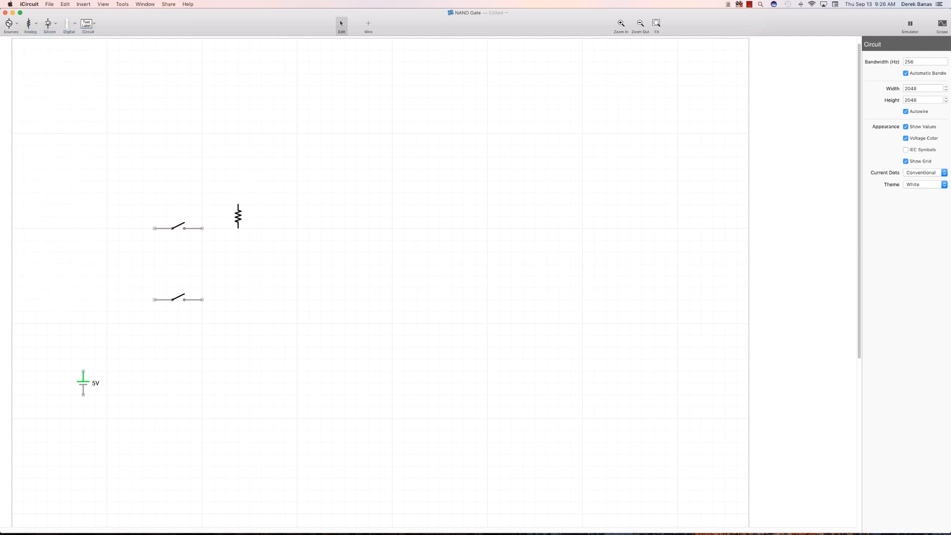
click(237, 217)
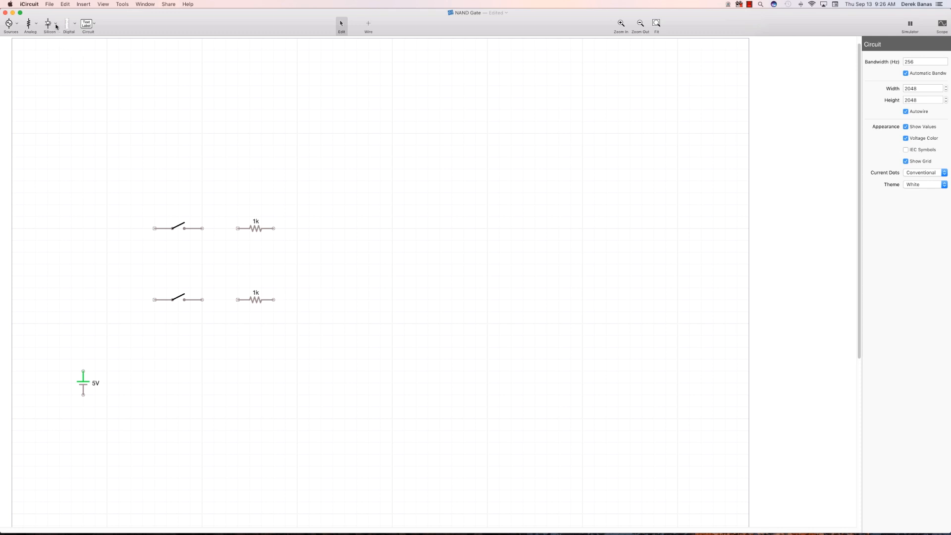
- Position the second NPN transistor beside the lower resistor and add a third 1k resistor above
click(50, 24)
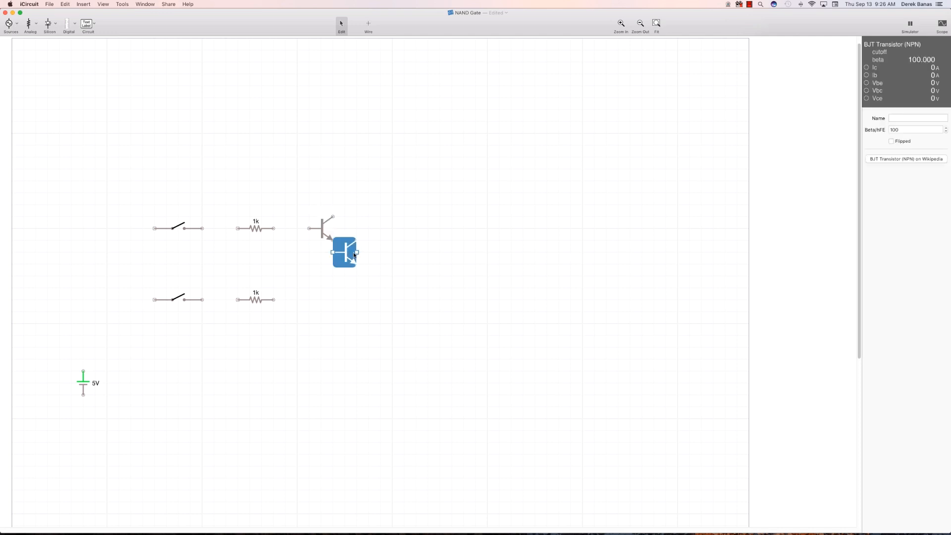
drag(345, 251, 321, 299)
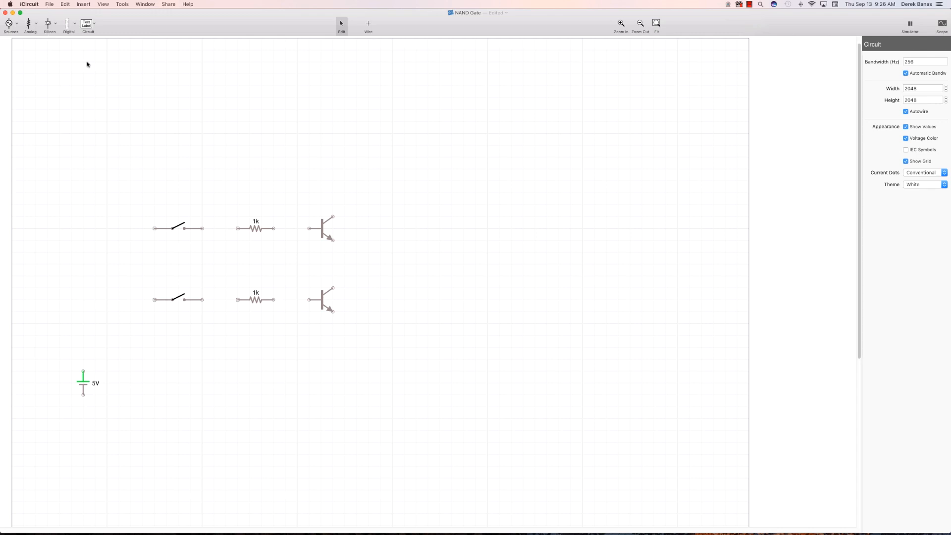
mouse_move(396, 158)
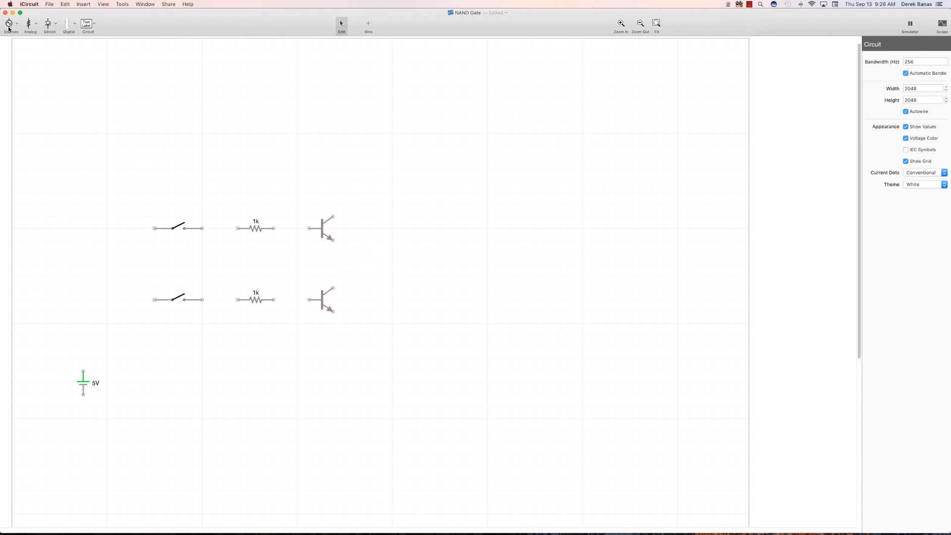
click(29, 24)
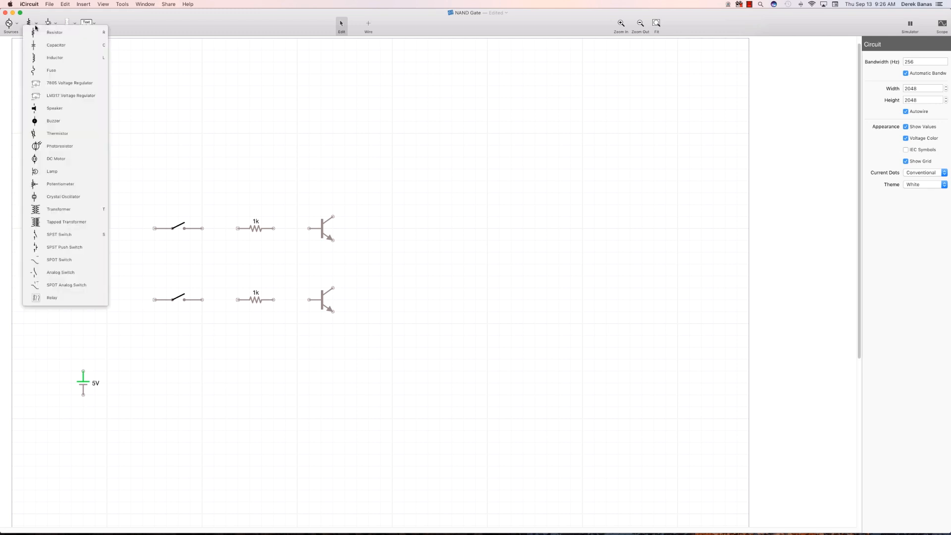
click(54, 31)
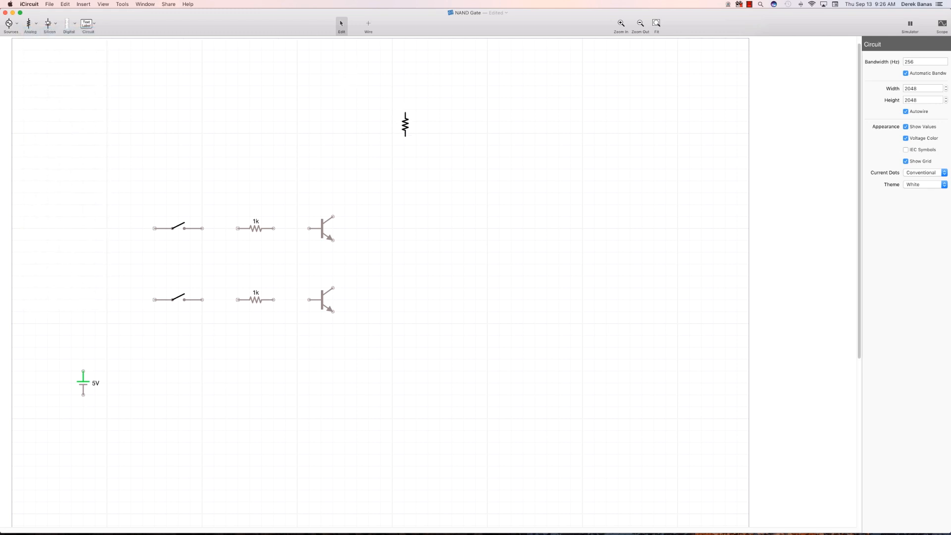
drag(405, 123, 378, 110)
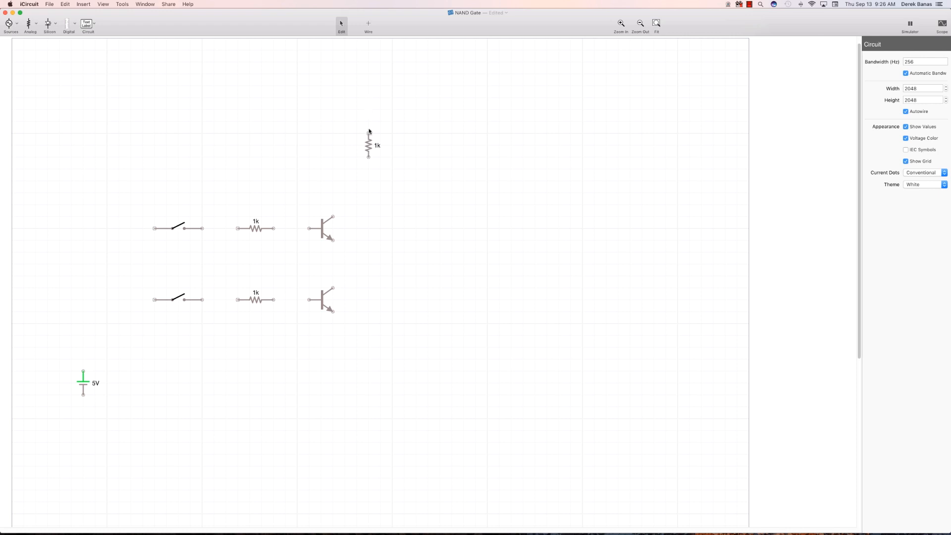
- Place a horizontal LED to the right of the top resistor
click(49, 26)
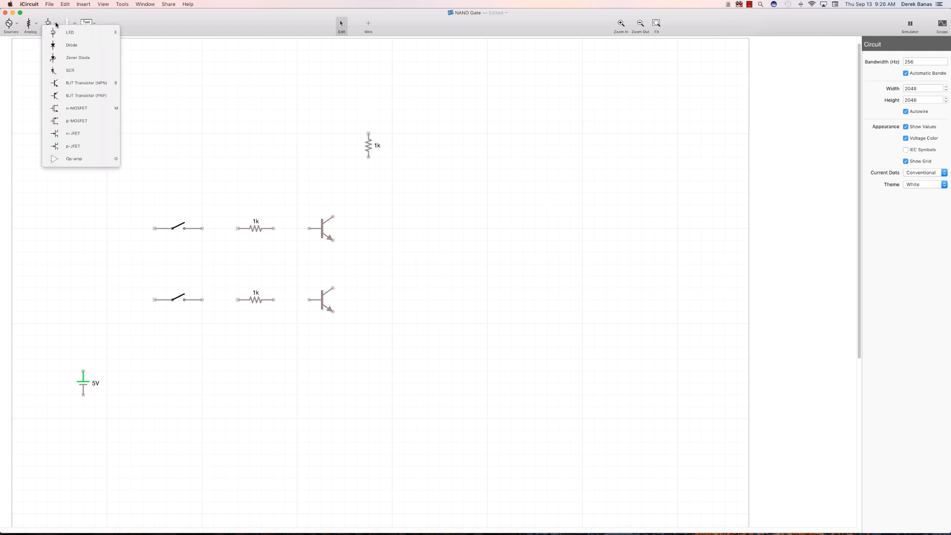
click(69, 32)
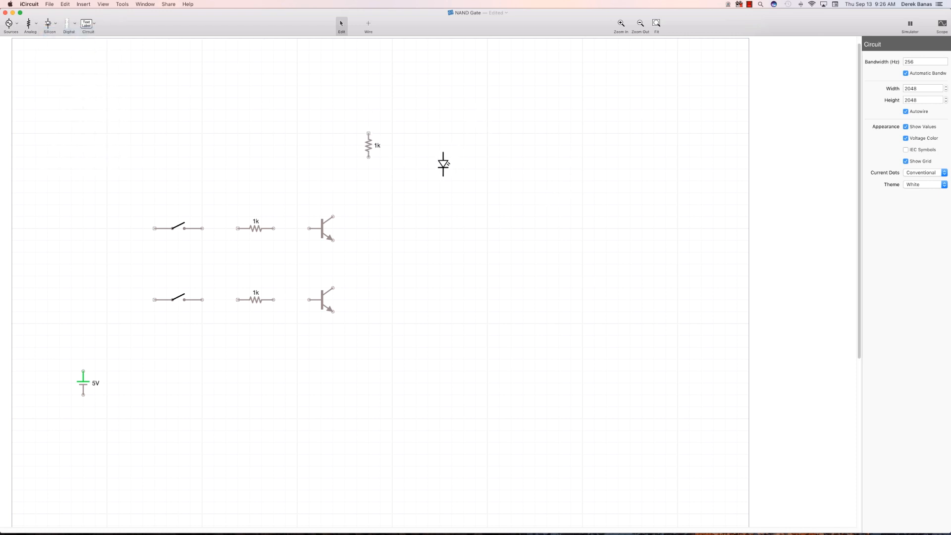
click(442, 165)
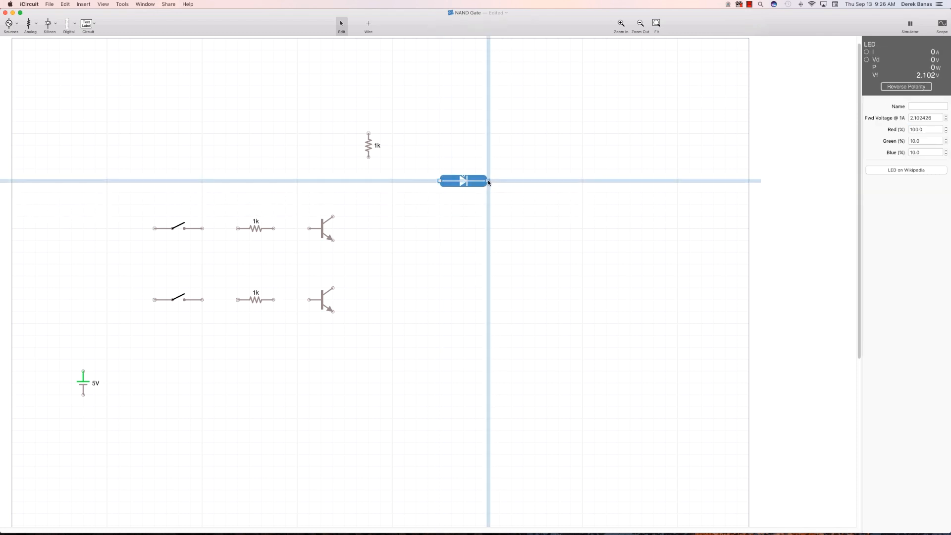
drag(463, 181, 440, 180)
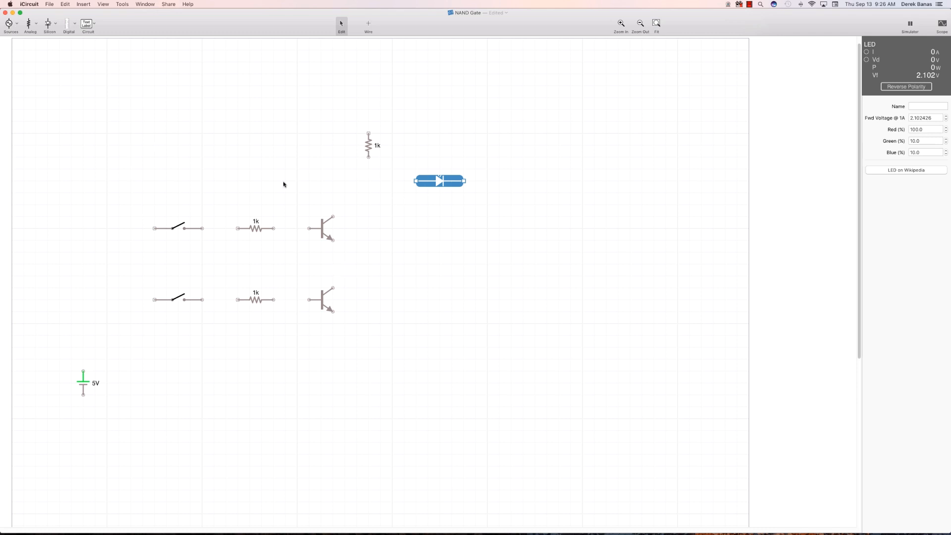
mouse_move(372, 247)
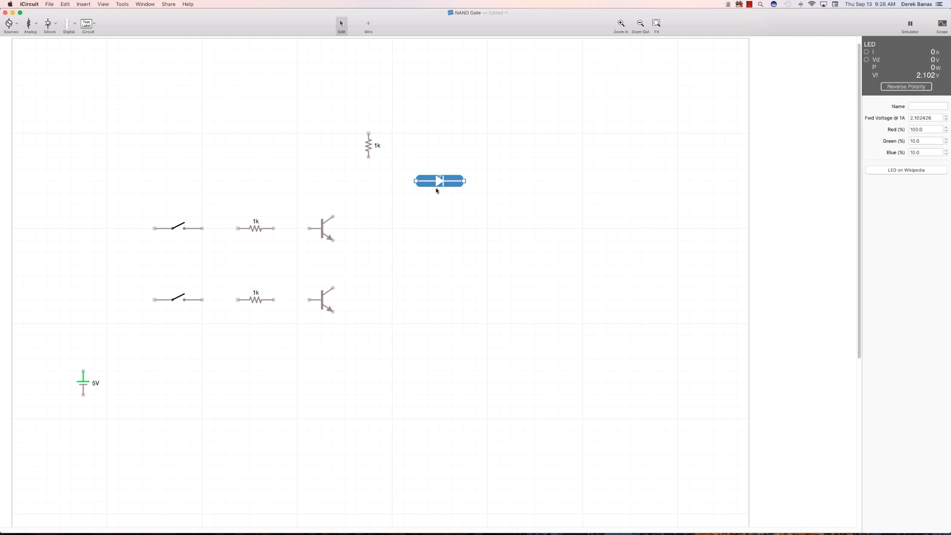
mouse_move(407, 51)
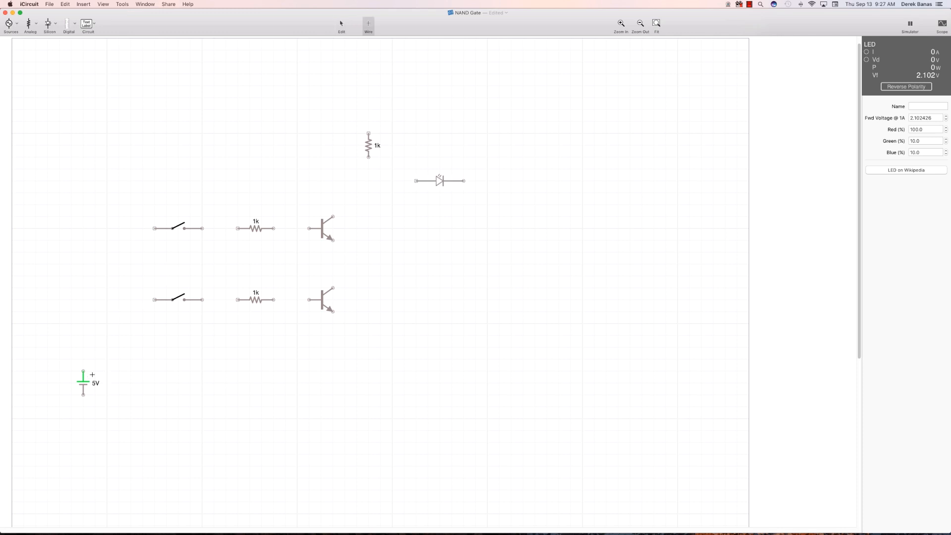
- Wire the 5V source up to the realigned top resistor and start its run to the transistor
drag(84, 374, 120, 217)
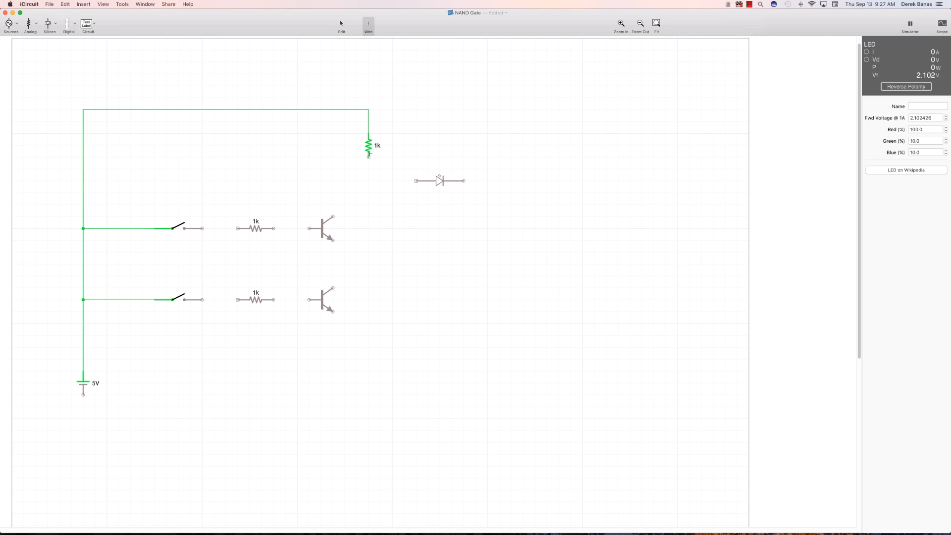
click(341, 26)
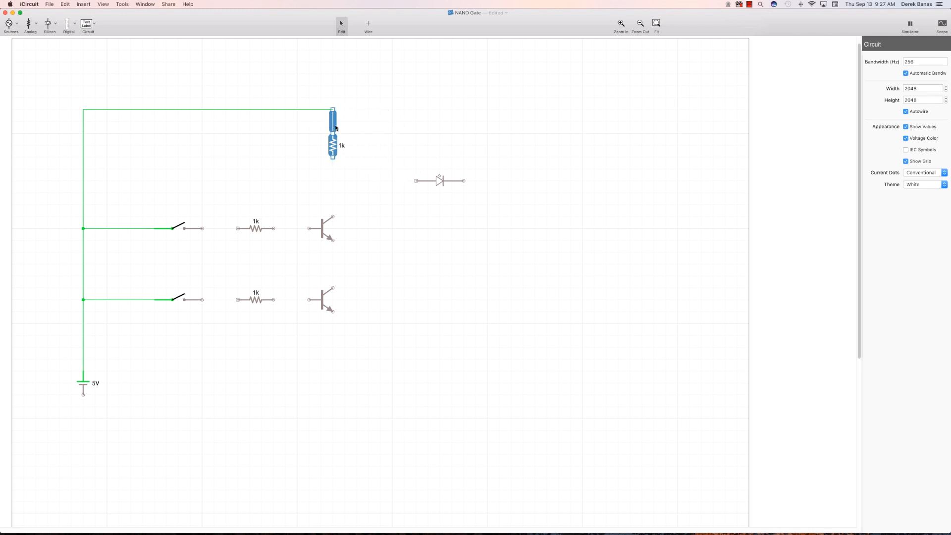
click(368, 24)
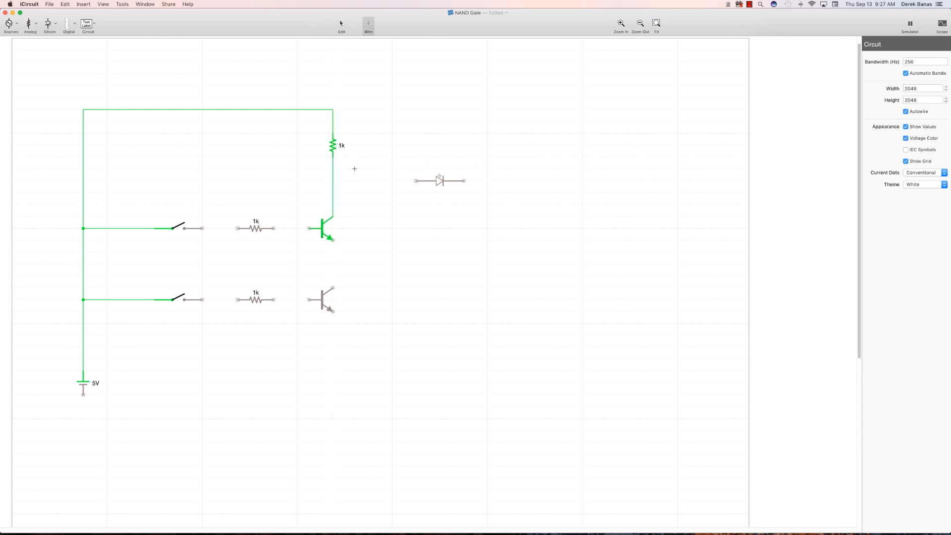
mouse_move(354, 180)
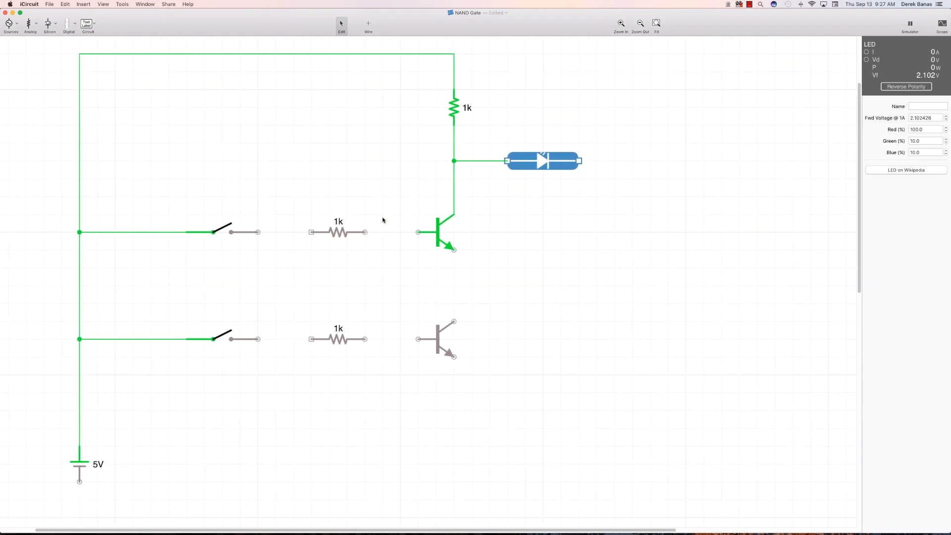
mouse_move(553, 78)
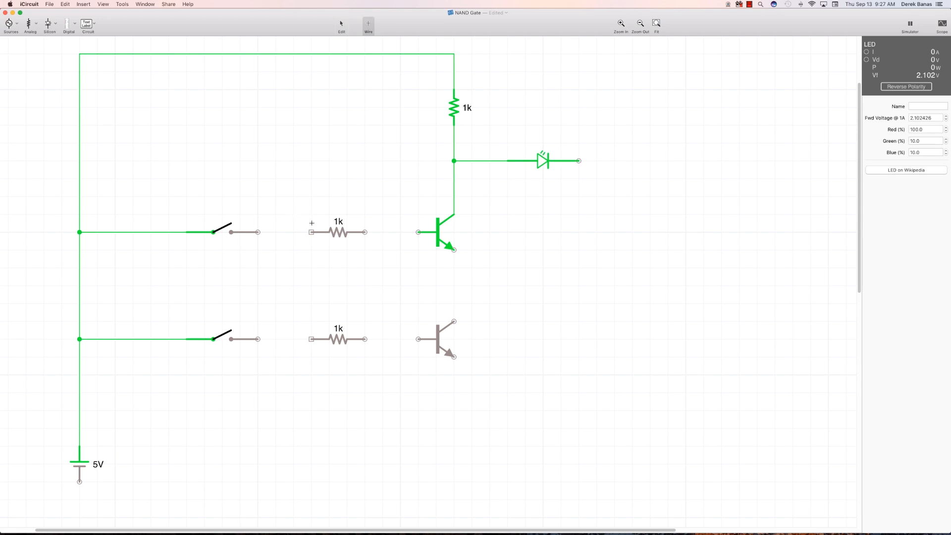
- Wire the upper switch to its 1k resistor
drag(258, 232, 311, 232)
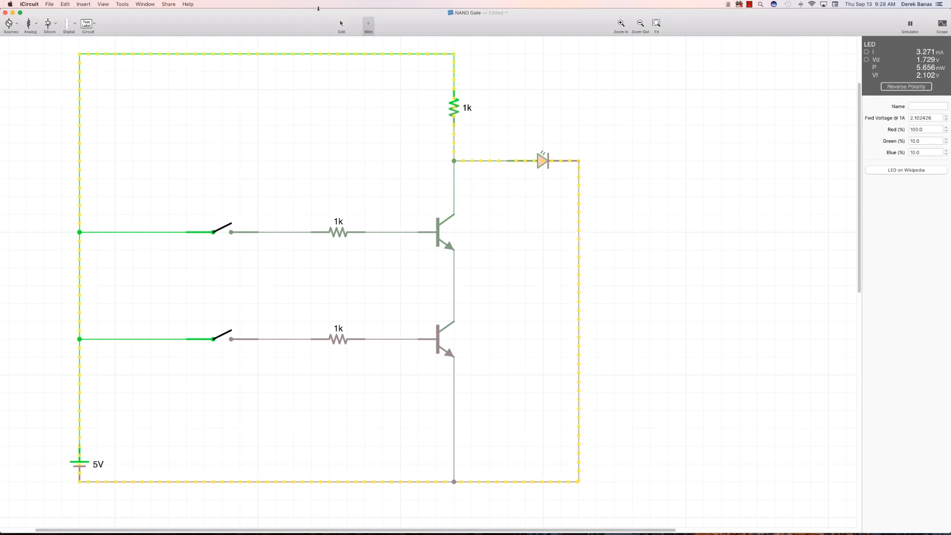
- Close the upper switch while the simulation runs
click(221, 232)
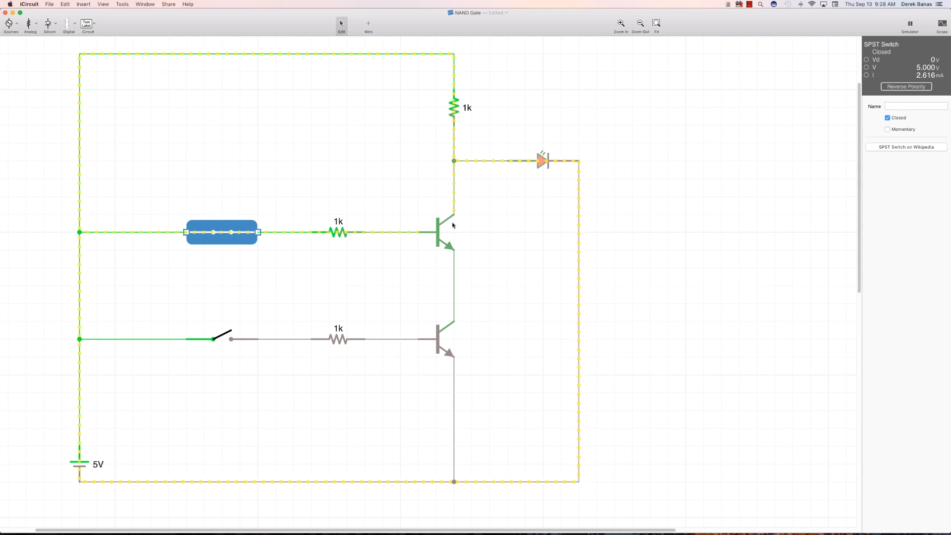
mouse_move(554, 218)
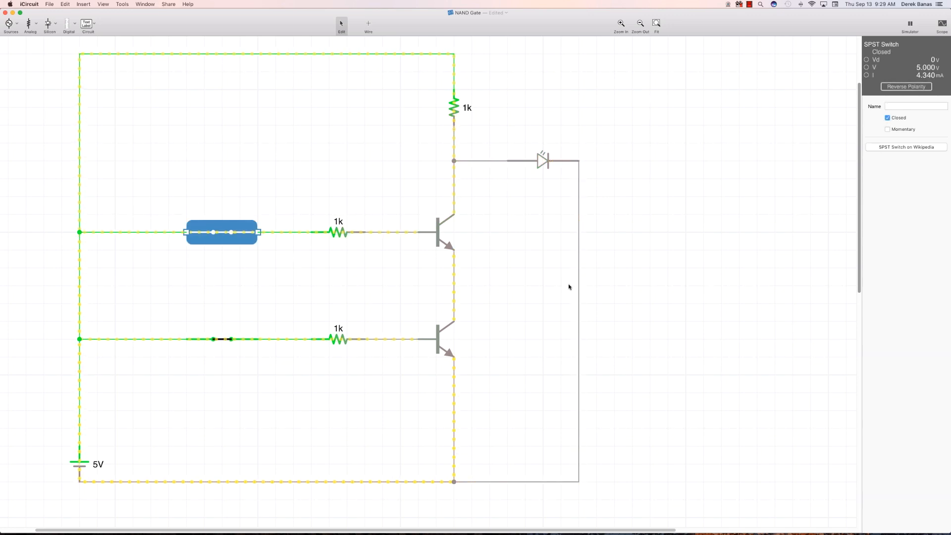
mouse_move(482, 347)
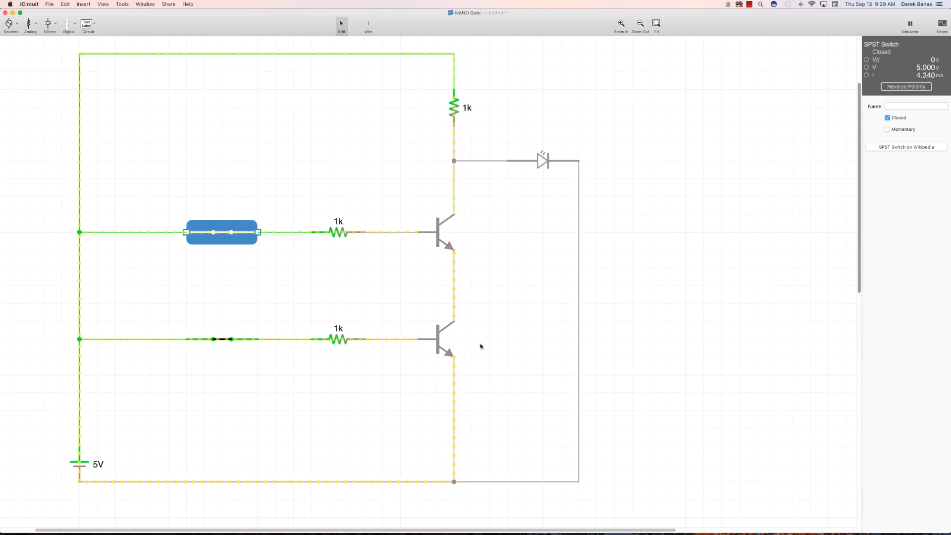